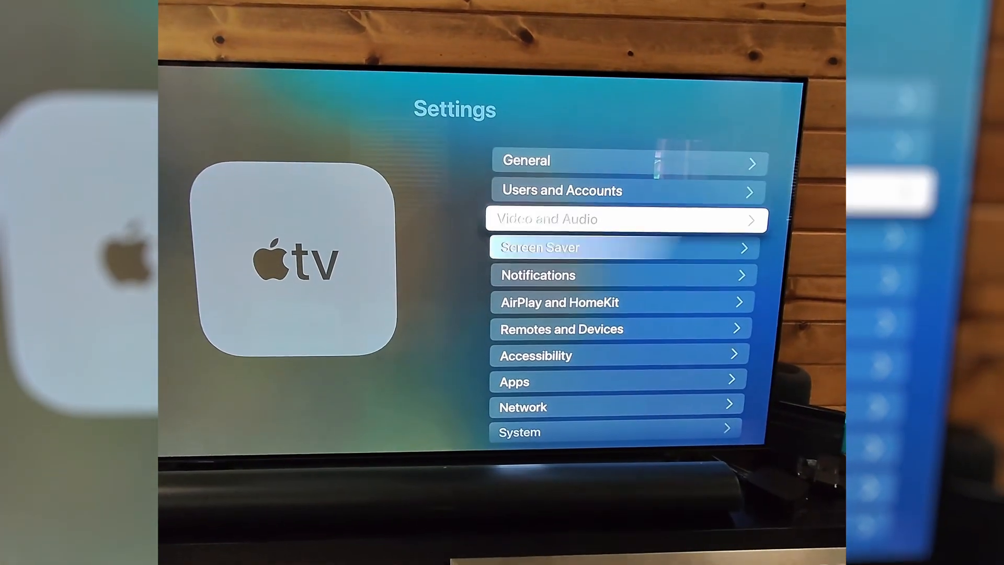
# Step: Scroll down the Settings list and select System to show Software Updates, Reset and Restart
pyautogui.scroll(-3)
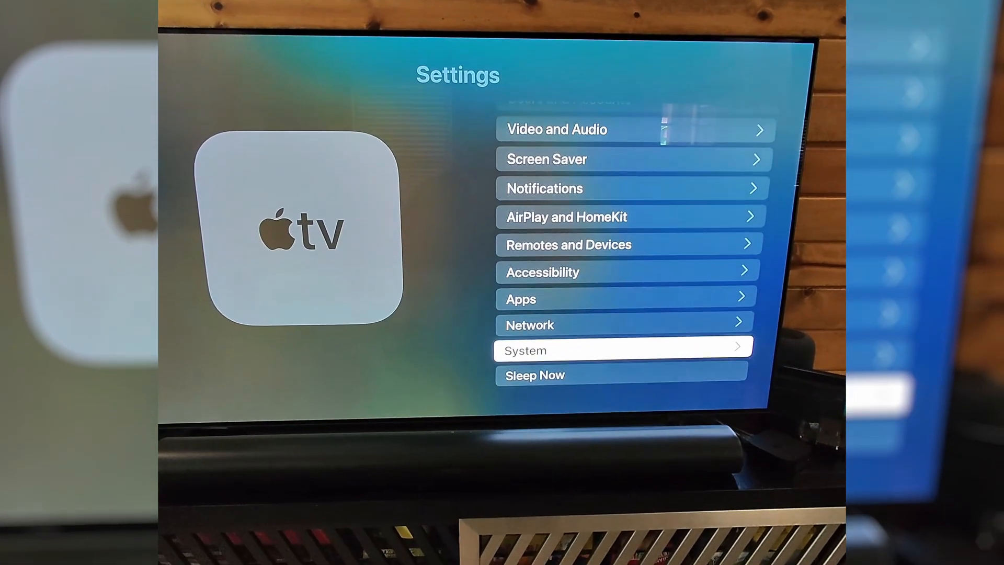
pyautogui.click(622, 350)
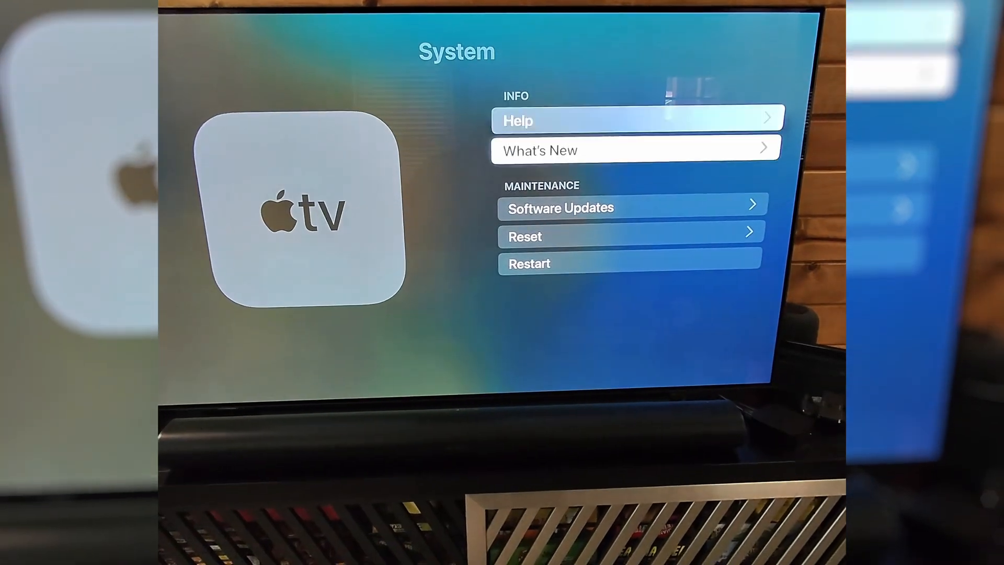